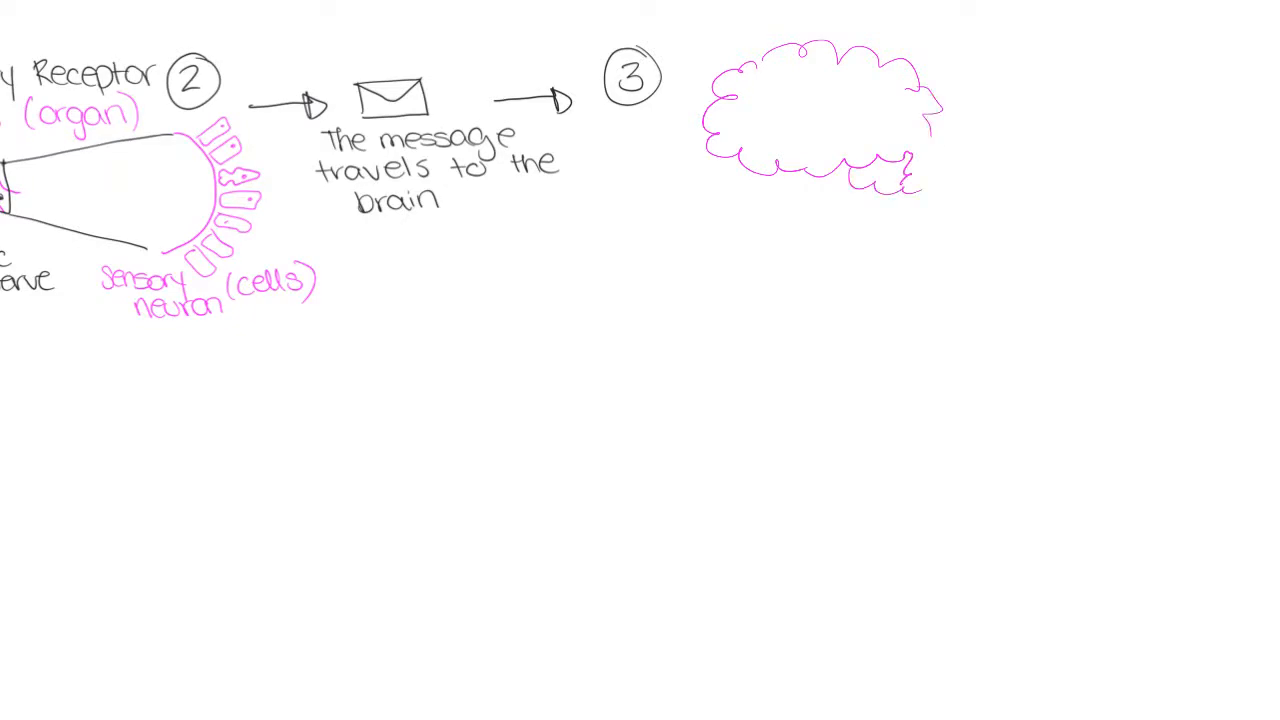
Step: Sketch more of the brain cloud outline following step 3 on the canvas
drag(940, 150, 896, 250)
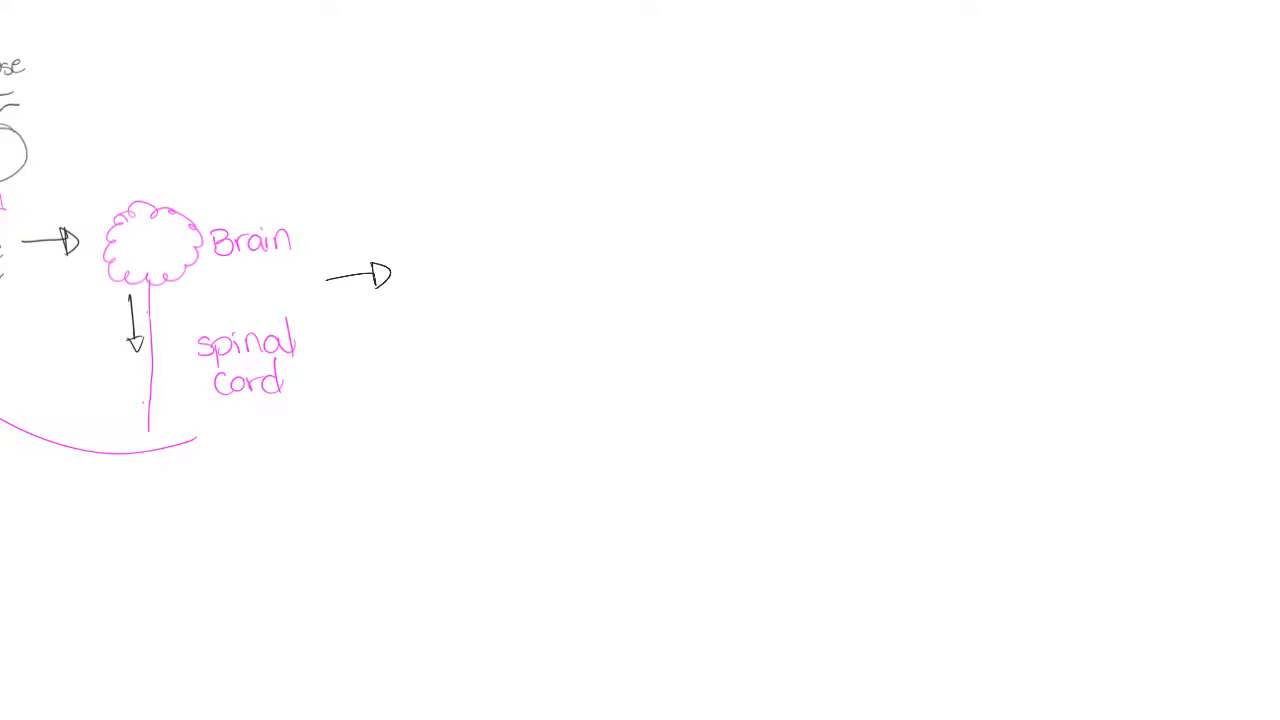
Step: Draw an envelope after the brain's arrow captioned "The message is passed from neuron 1"
drag(424, 250, 496, 310)
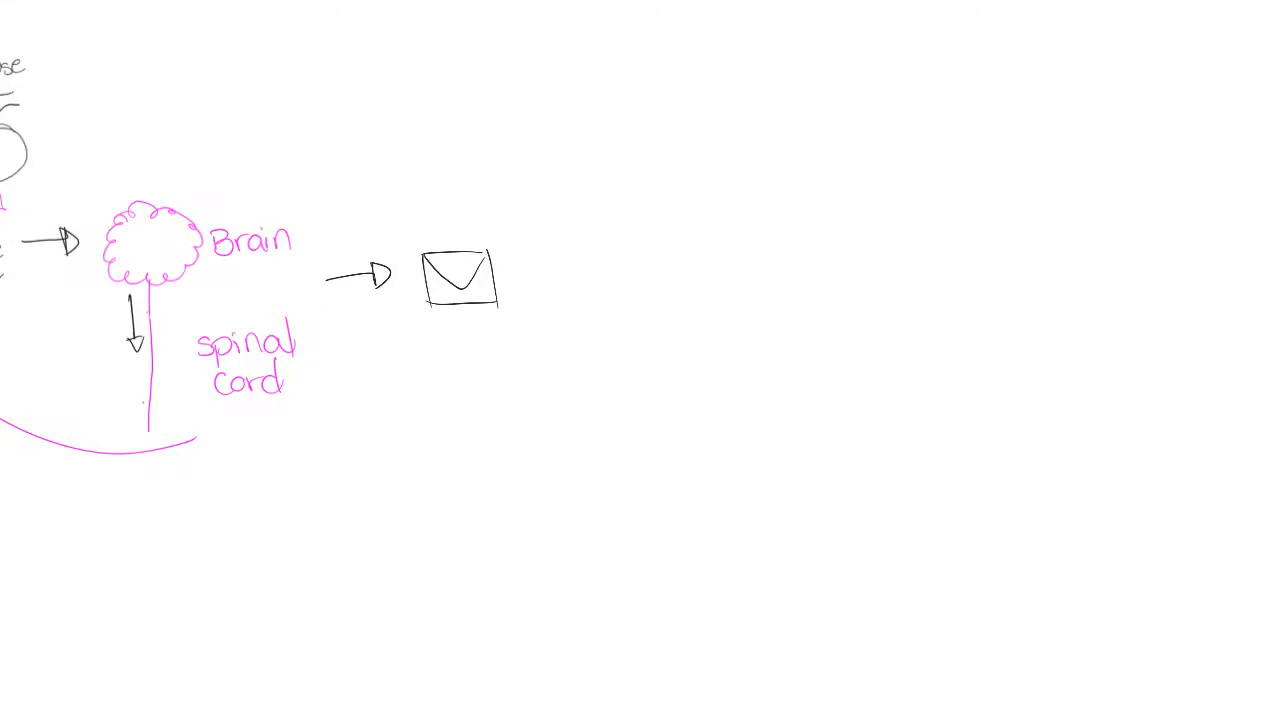
text(The n)
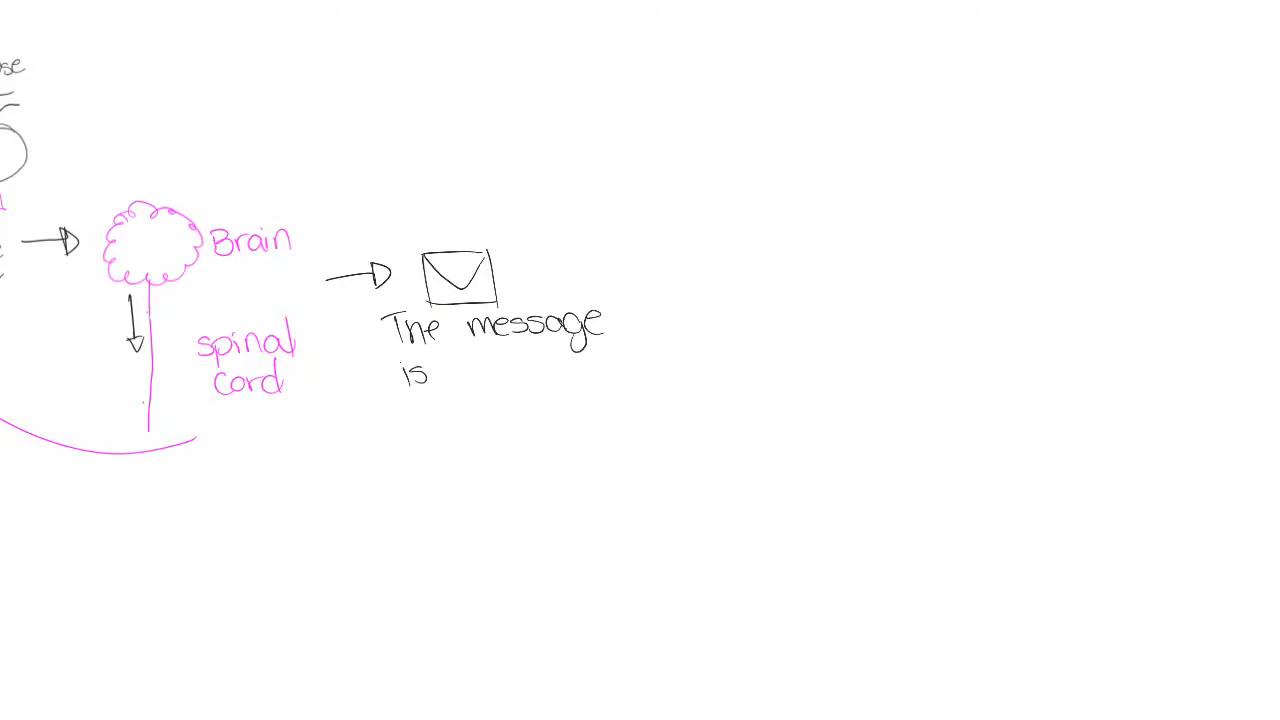
text(pass)
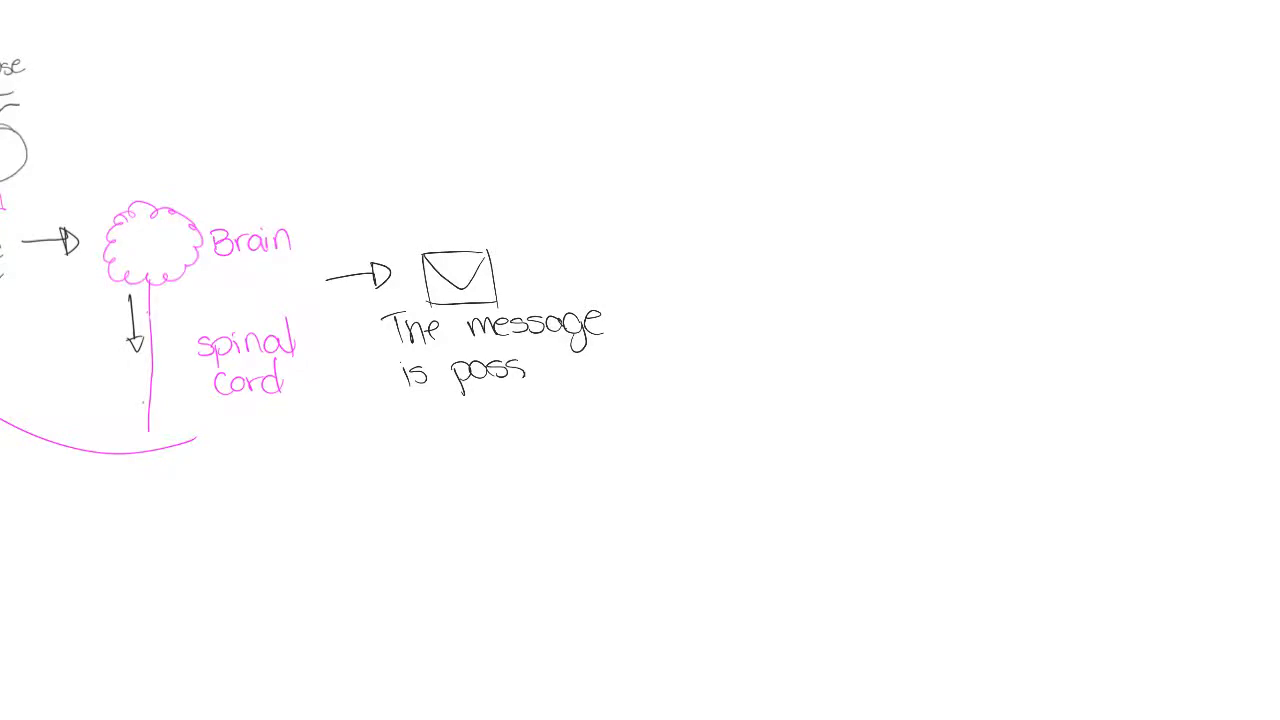
text(ed from)
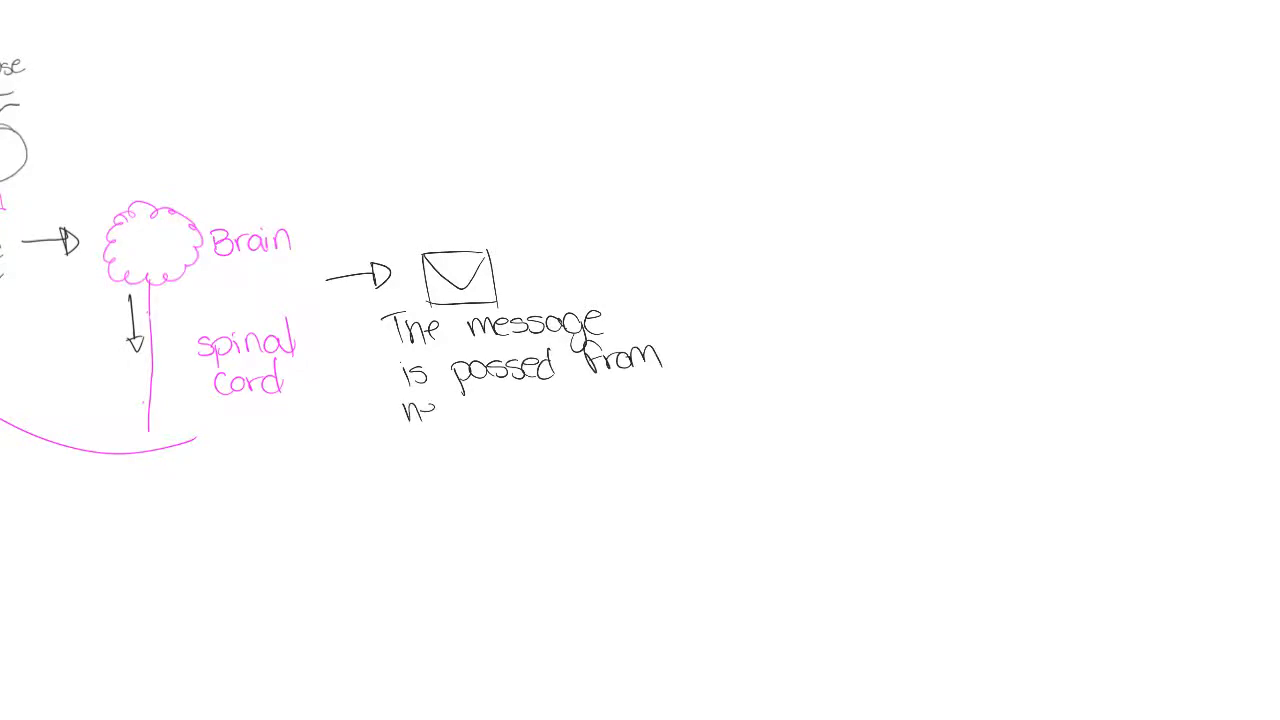
text(neuron 1)
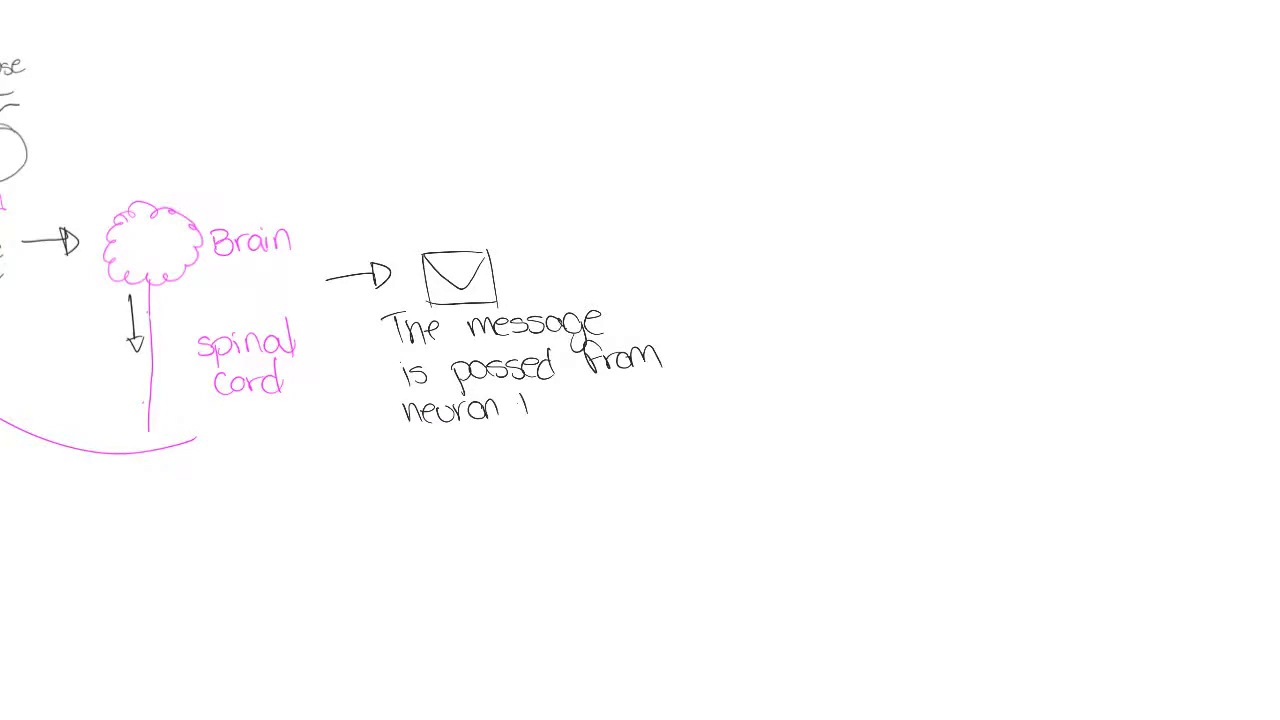